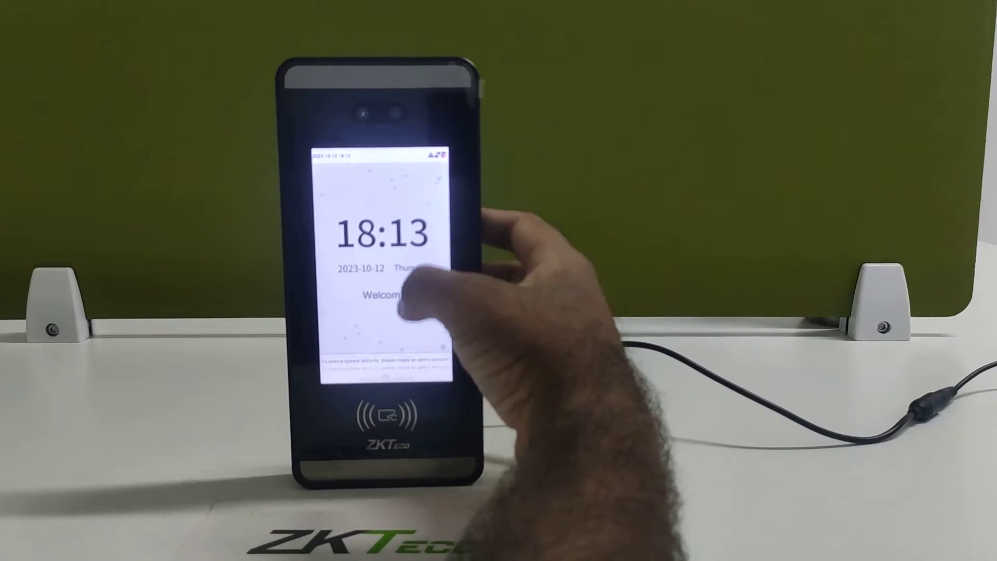
# Go from the main menu through Access Control to the Access Groups menu
pyautogui.click(413, 299)
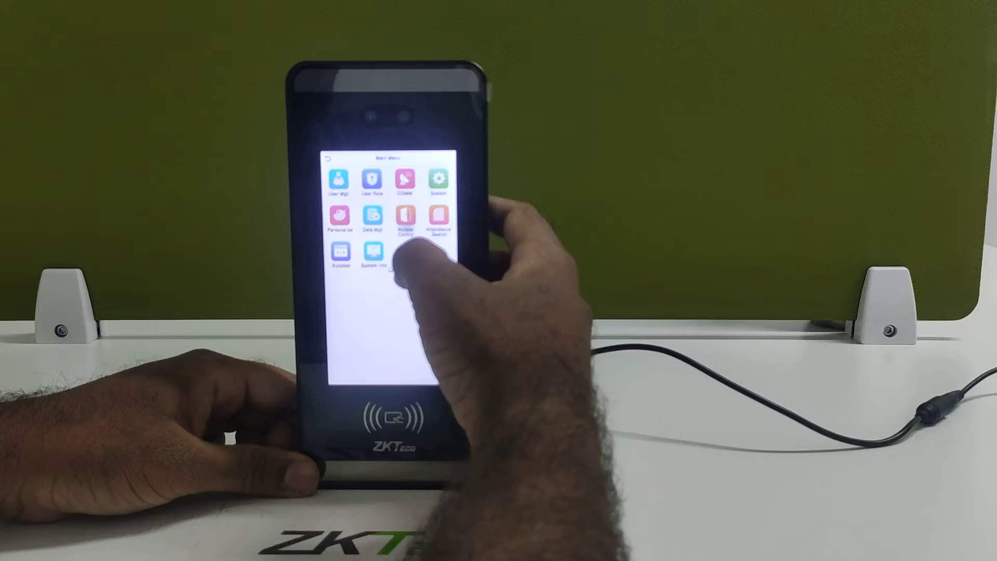
pyautogui.click(404, 222)
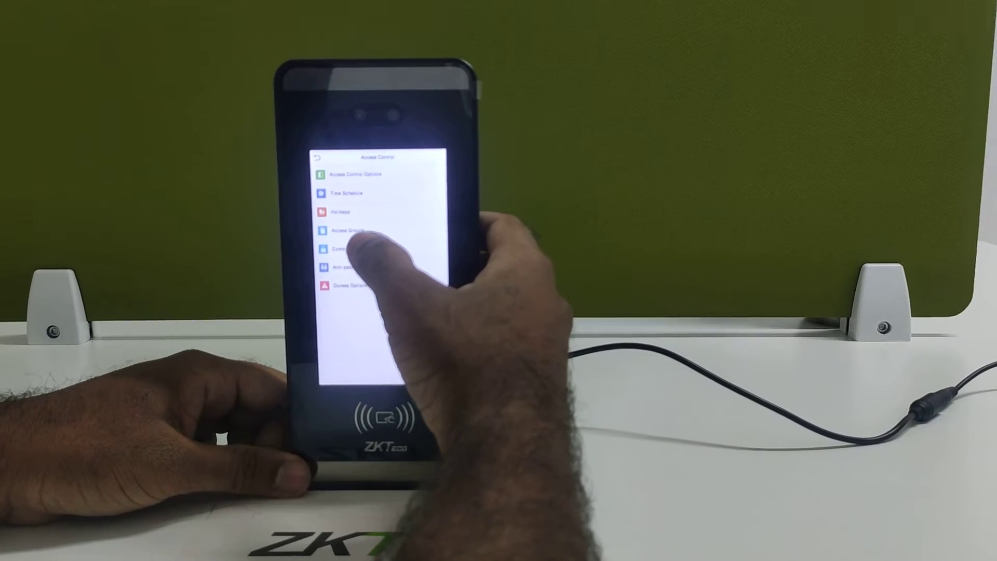
pyautogui.click(351, 230)
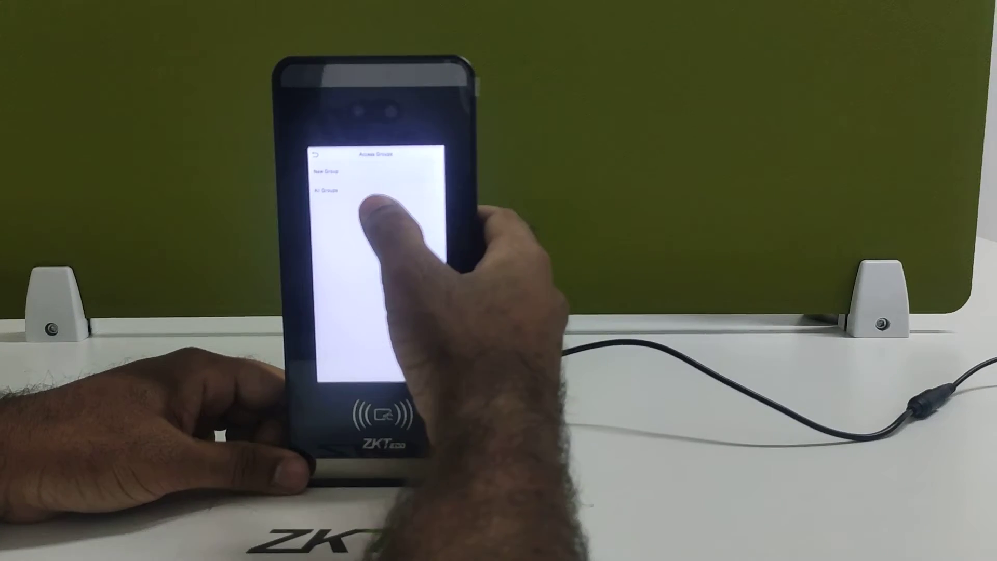
# Start a new access group and choose its verification mode
pyautogui.click(328, 189)
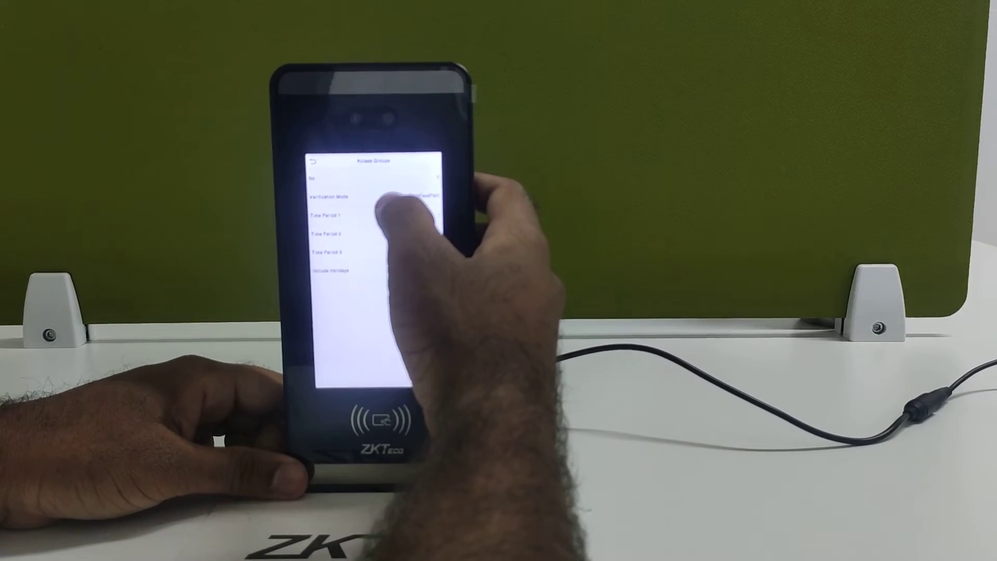
pyautogui.click(331, 195)
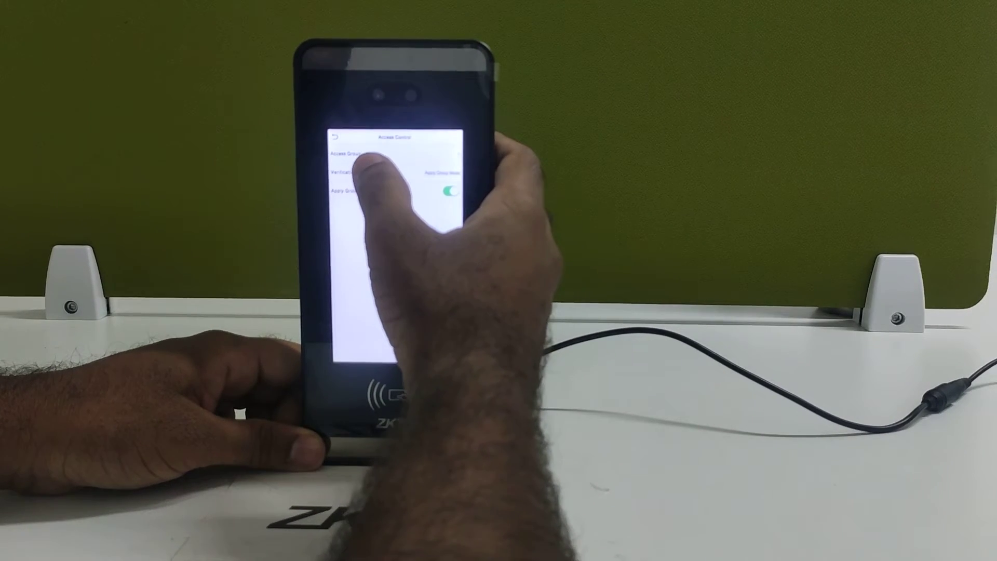
pyautogui.click(347, 173)
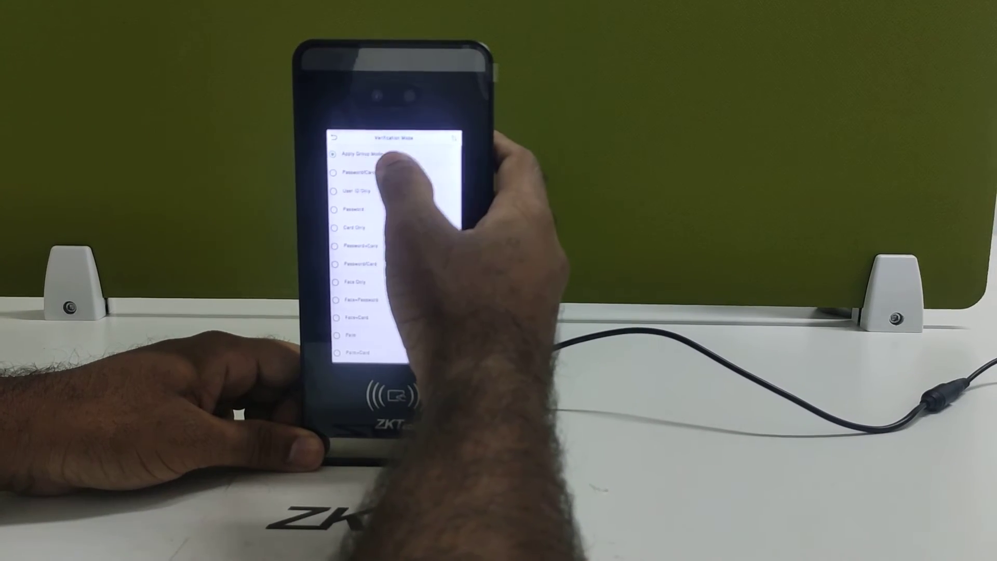
pyautogui.click(333, 137)
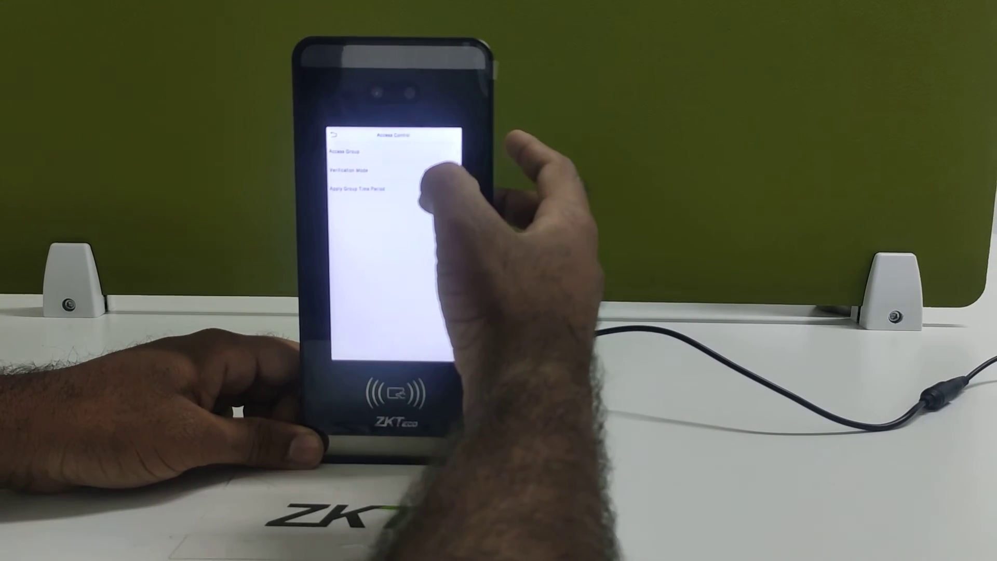
# Change the user's verification mode to the Password/Card/Face/Fingerprint multi-verification option
pyautogui.click(356, 150)
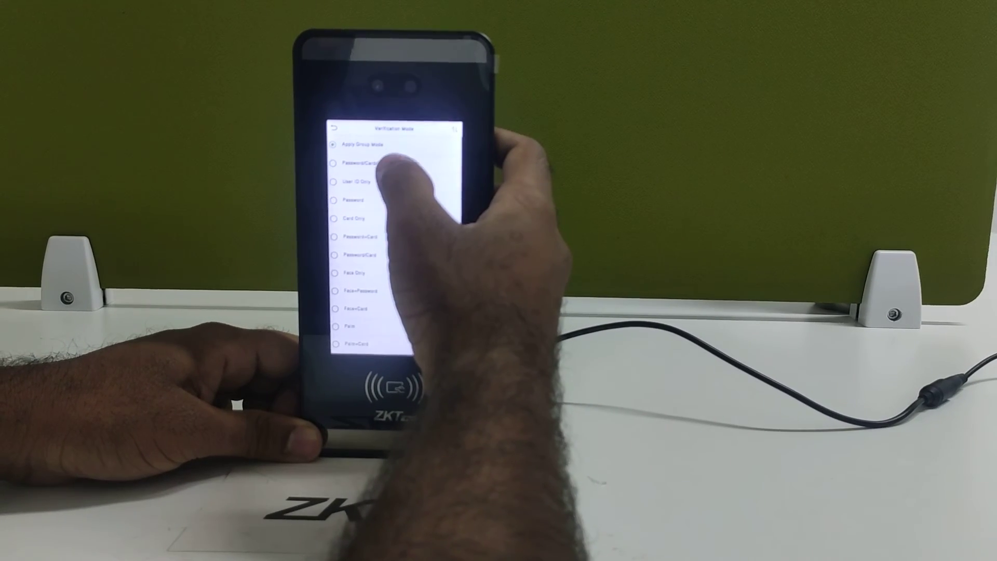
pyautogui.click(360, 168)
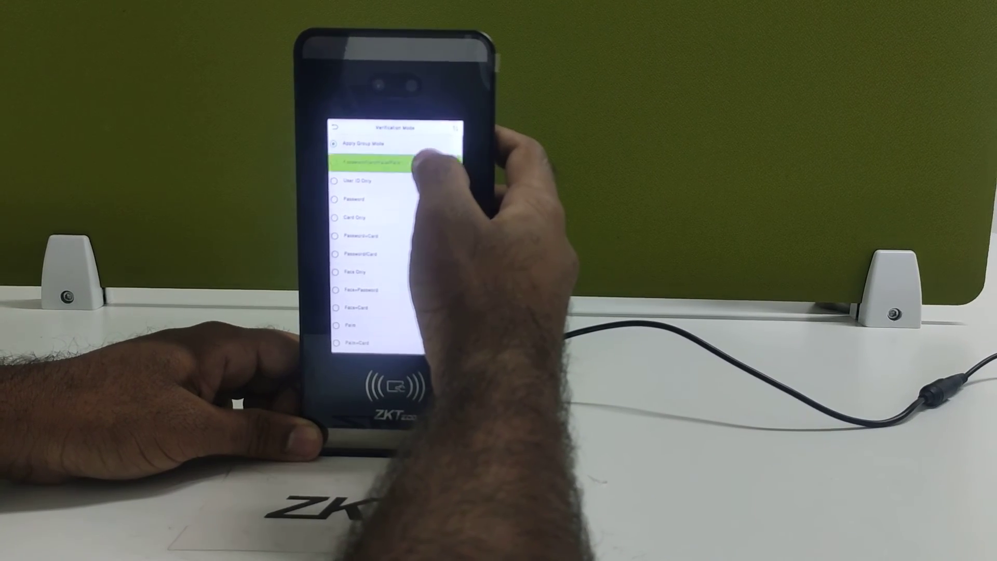